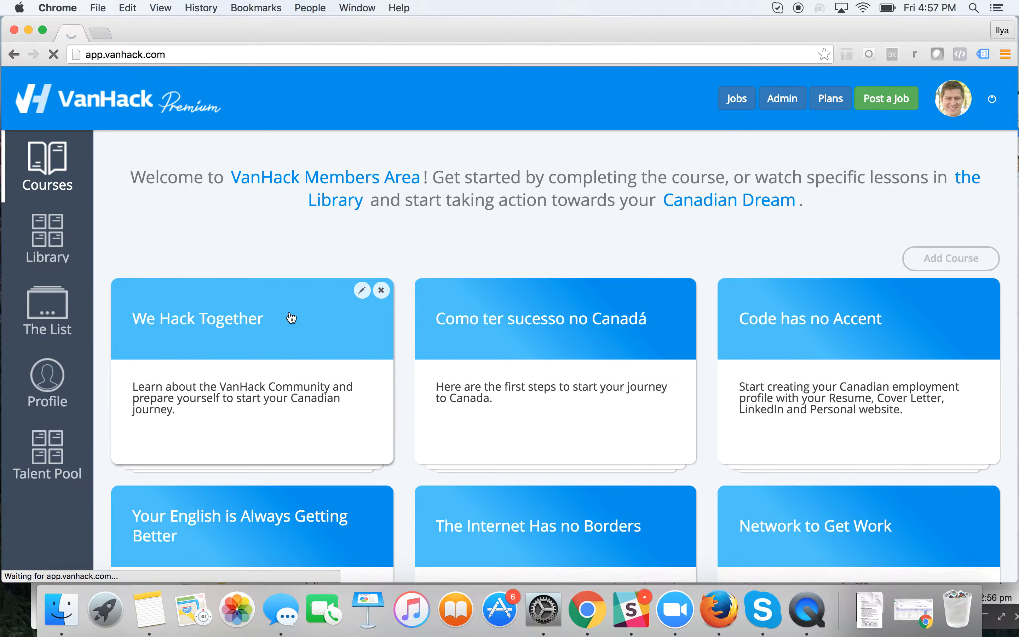
Browse the We Hack Together course's lessons, then return to the overview of all courses
left_click(196, 318)
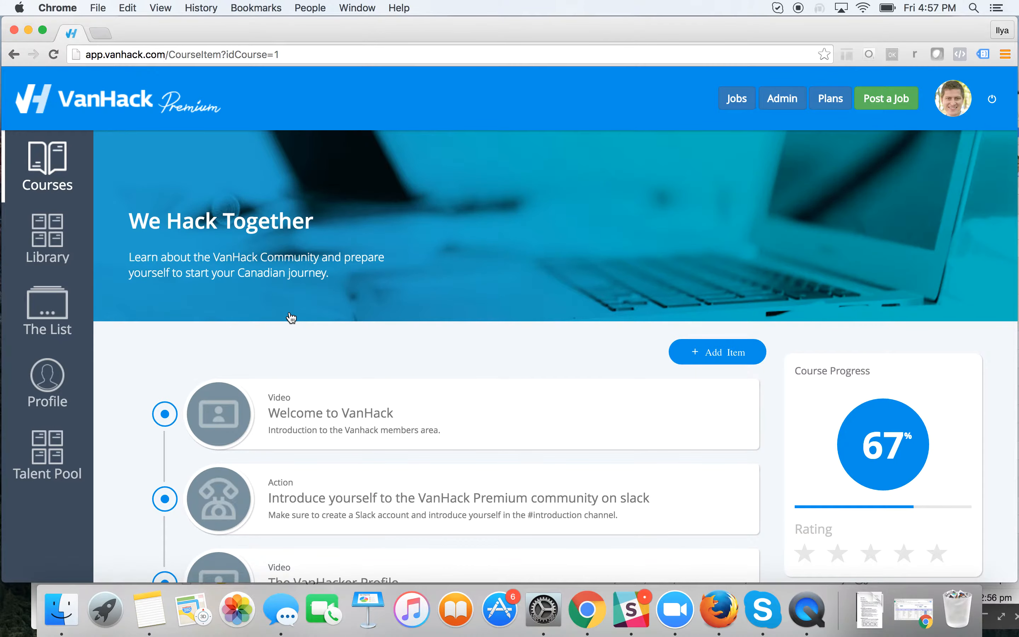
scroll("down", 3)
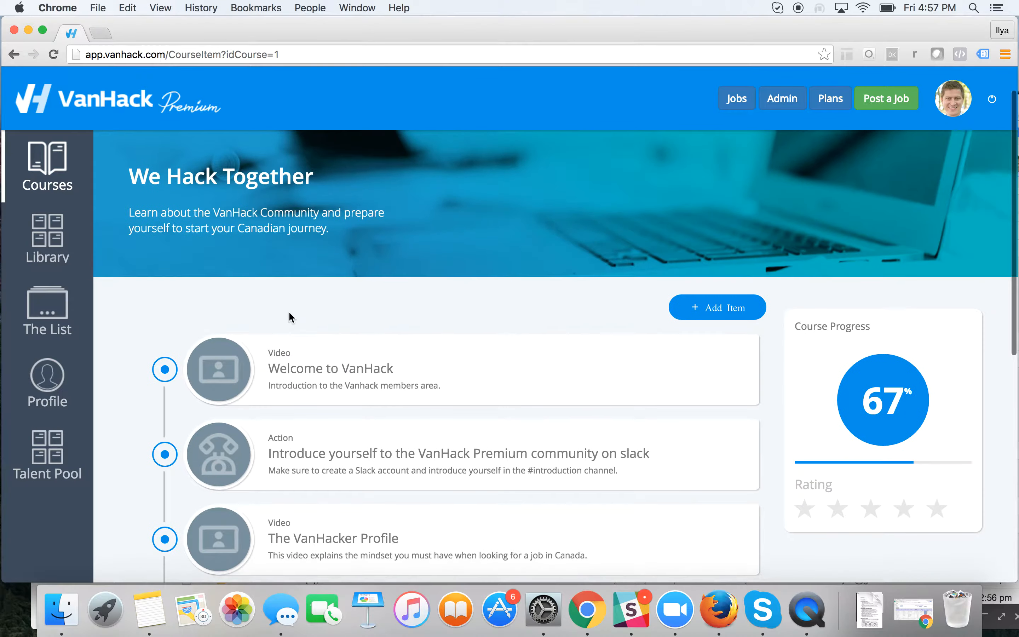
scroll("down", 3)
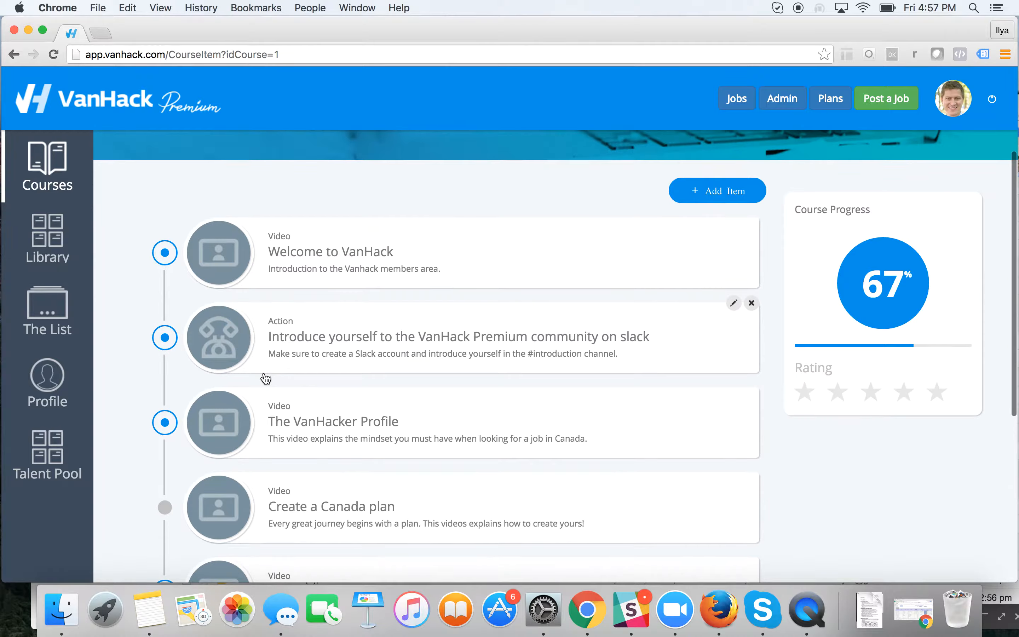
scroll("down", 3)
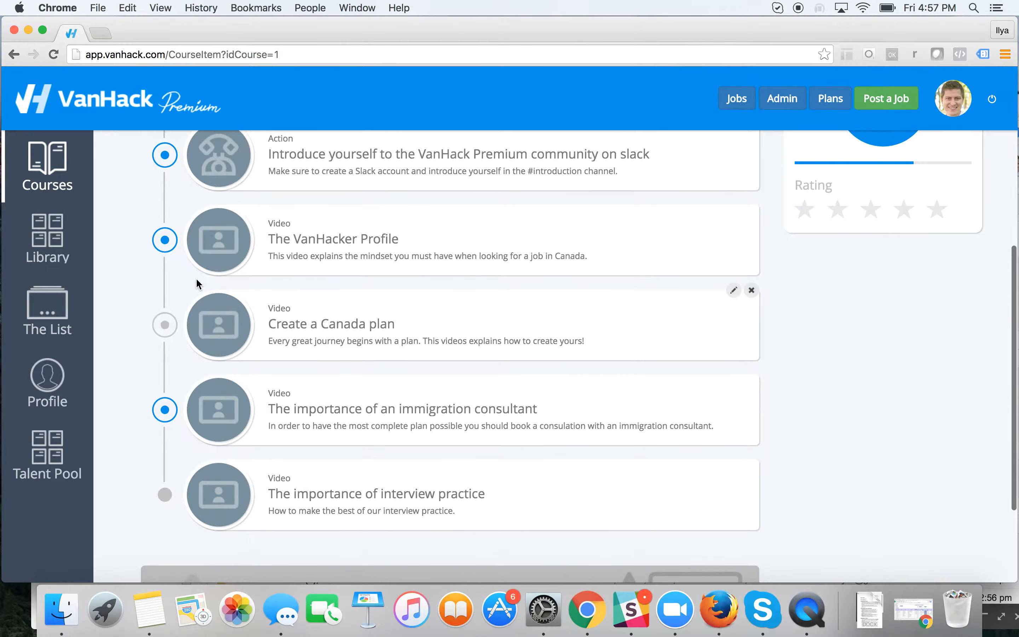
left_click(47, 165)
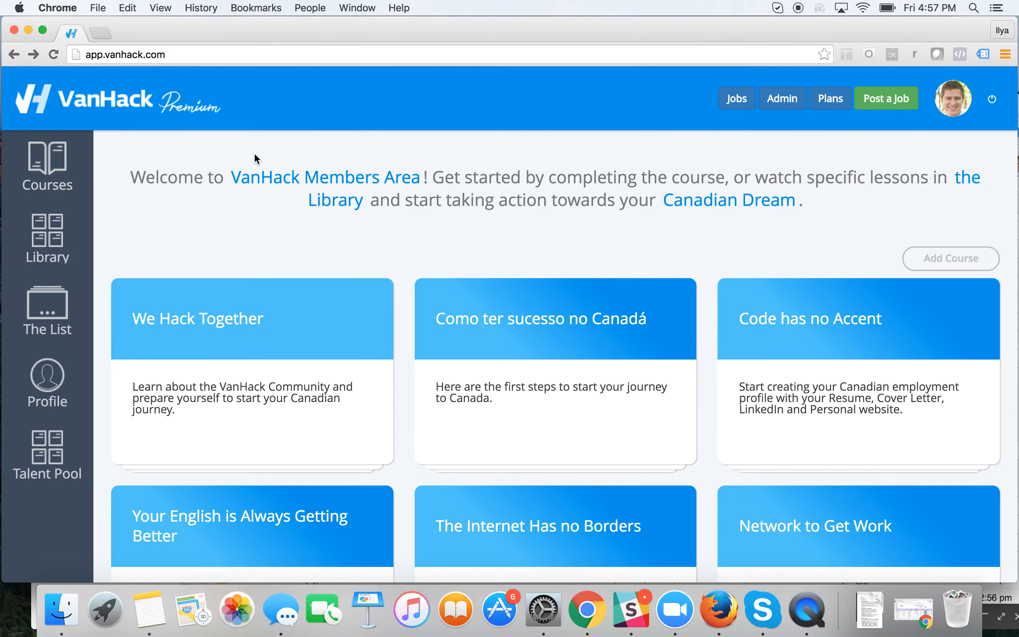
Look through the full list of course cards on the overview page
scroll("down", 3)
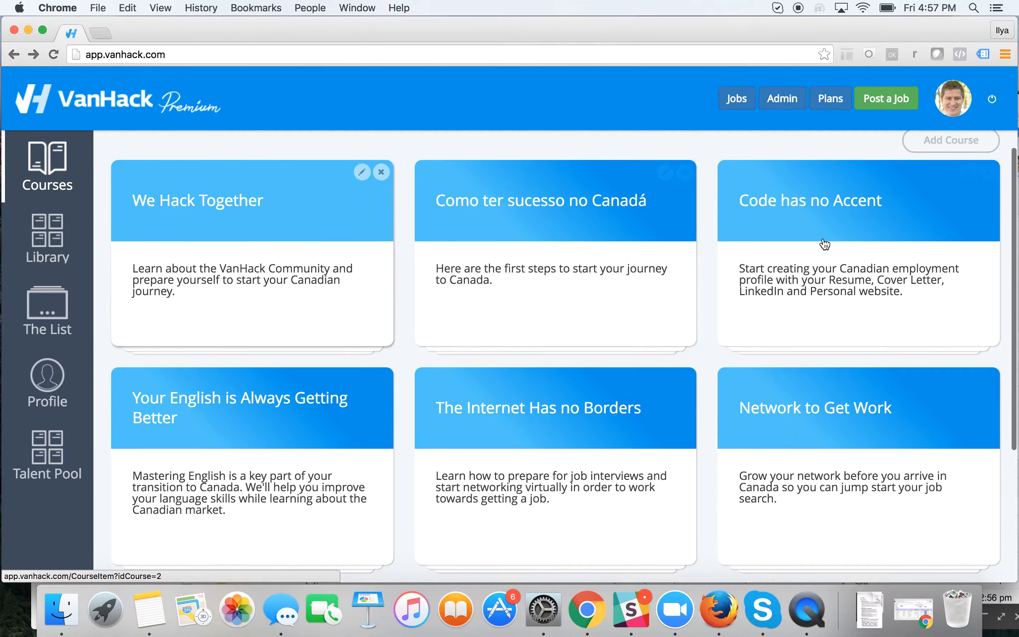
scroll("down", 3)
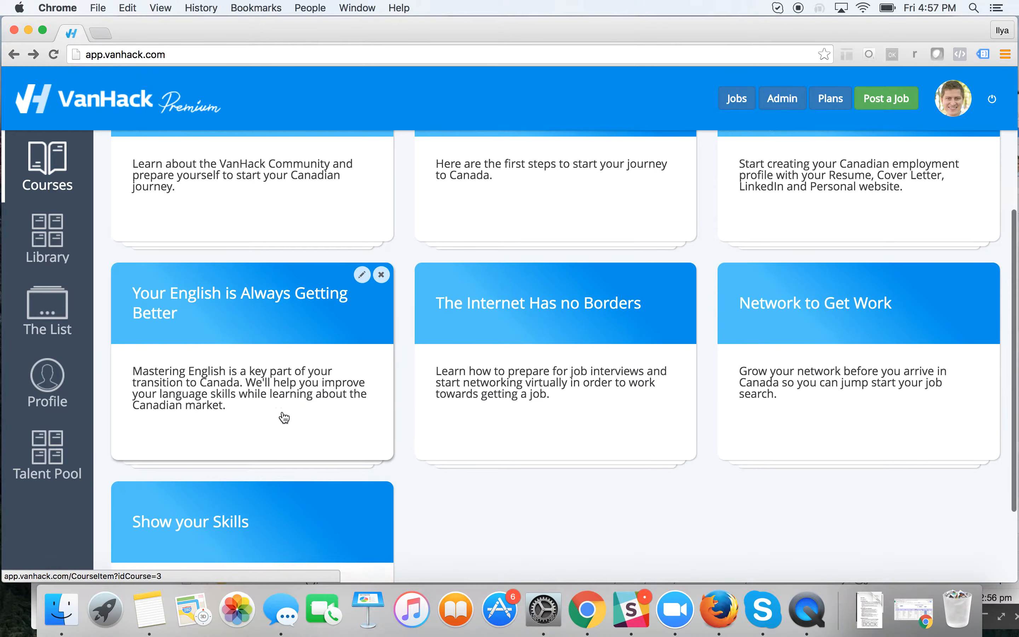
scroll("down", 3)
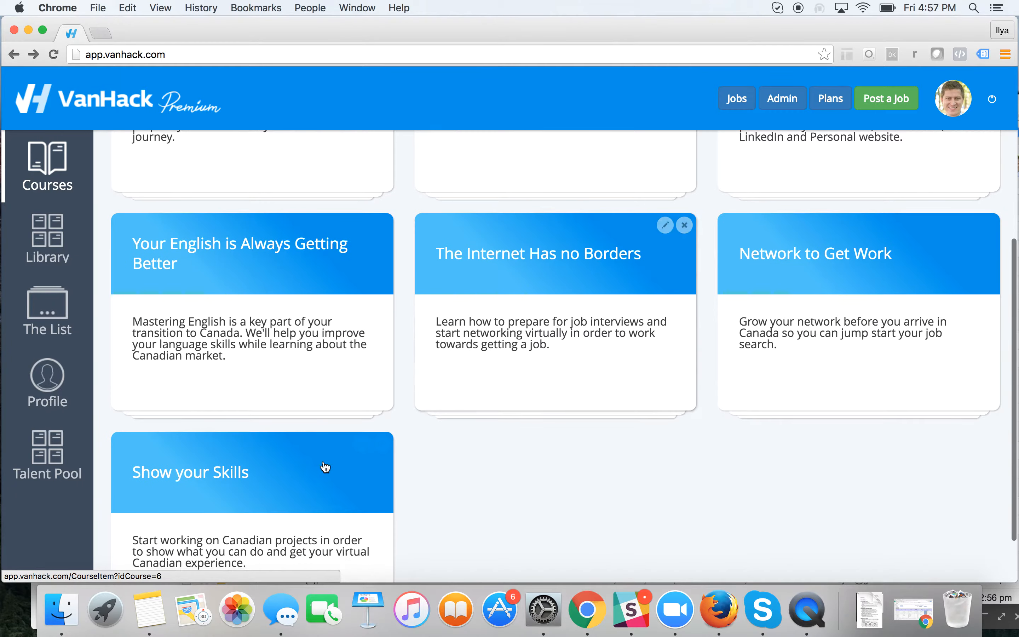
scroll("down", 3)
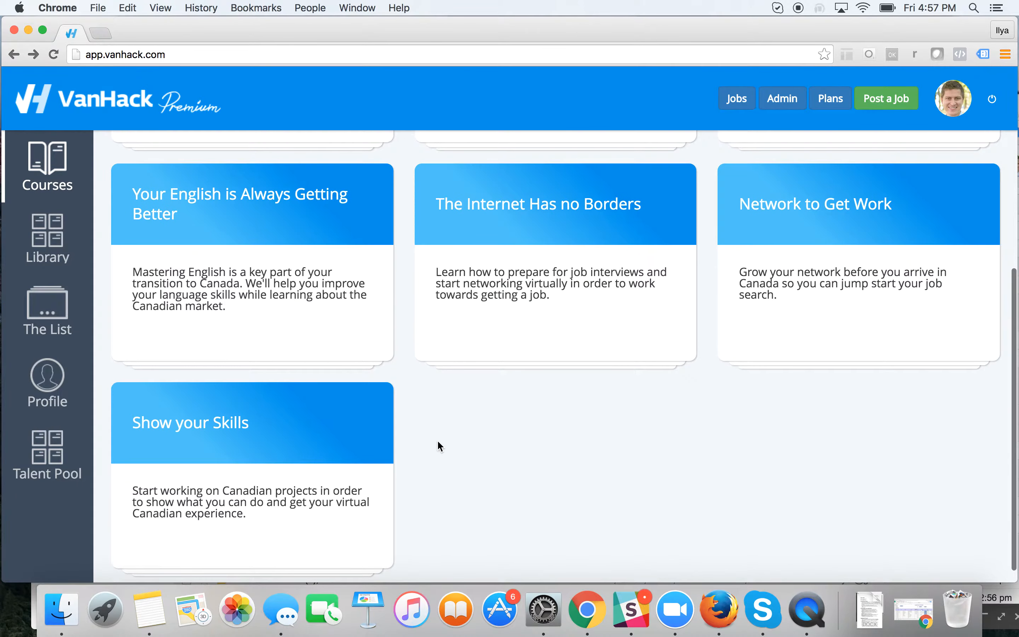
scroll("up", 3)
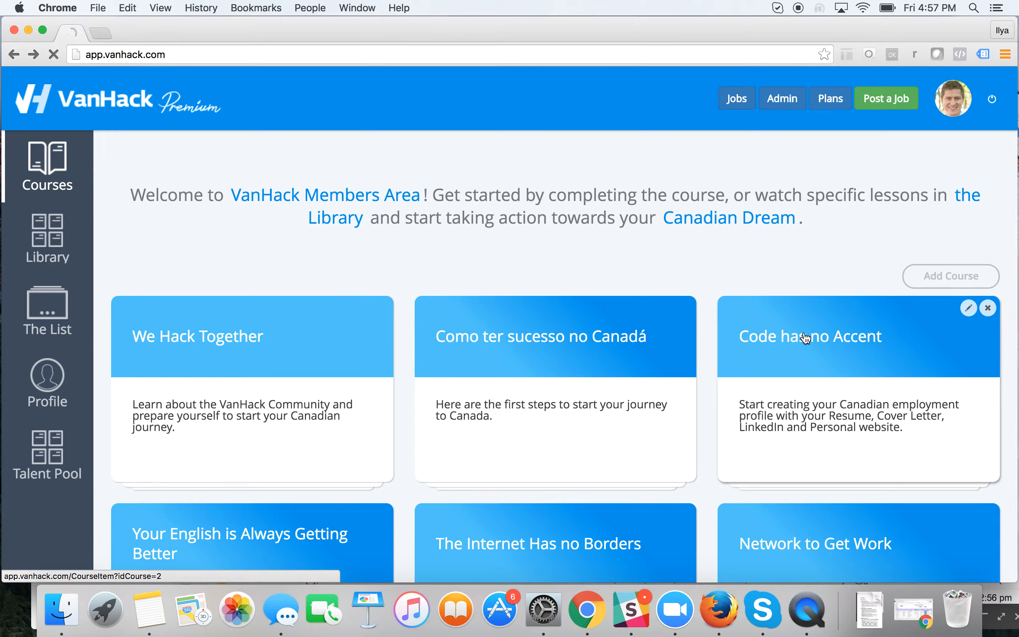
Open the Code has no Accent course and review its lesson list at 57% progress
left_click(809, 336)
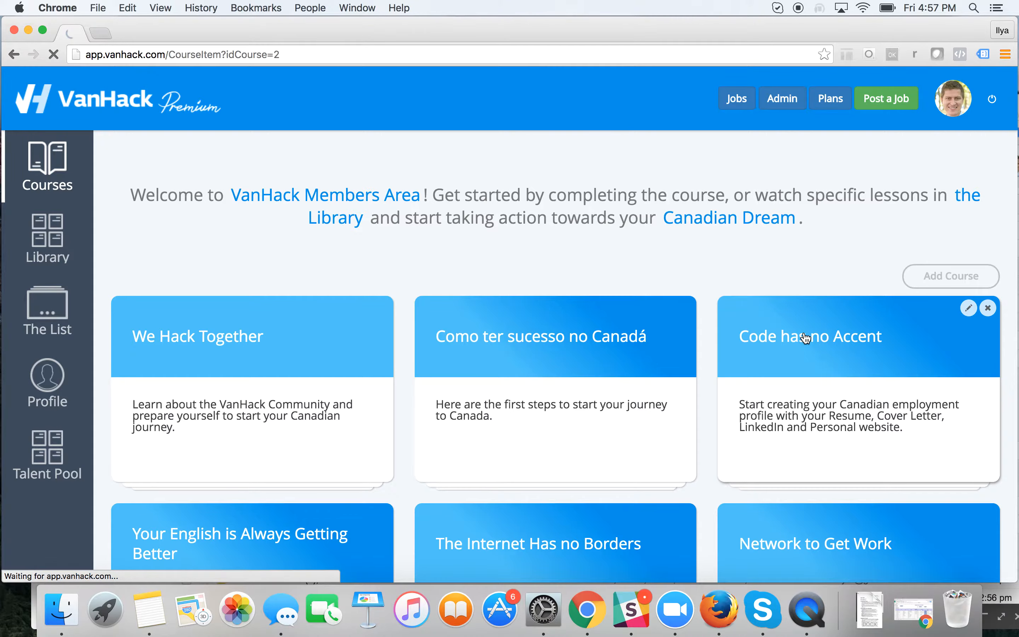
left_click(809, 336)
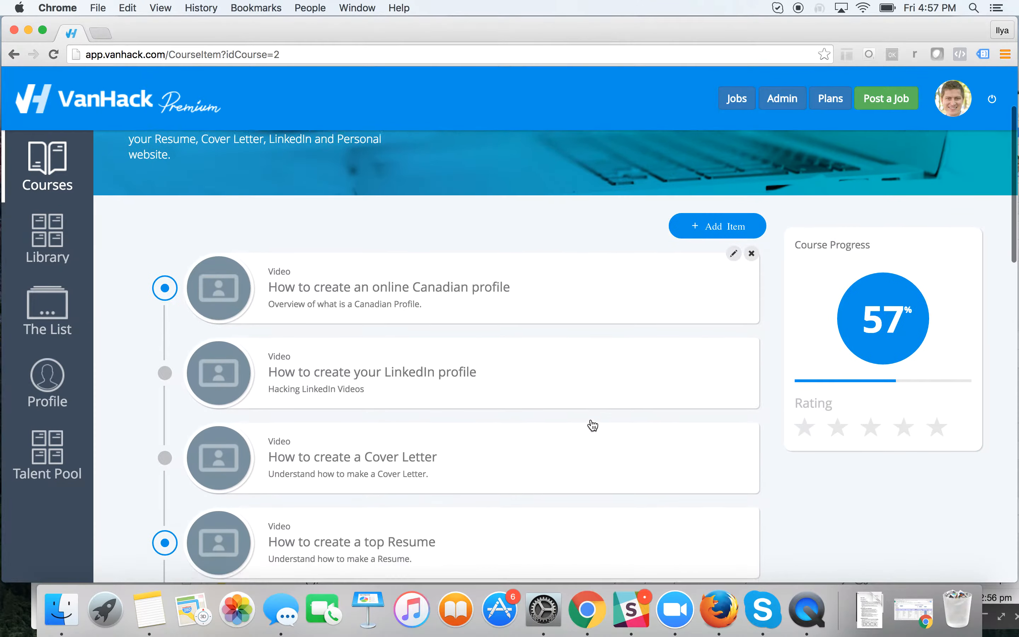
scroll("down", 3)
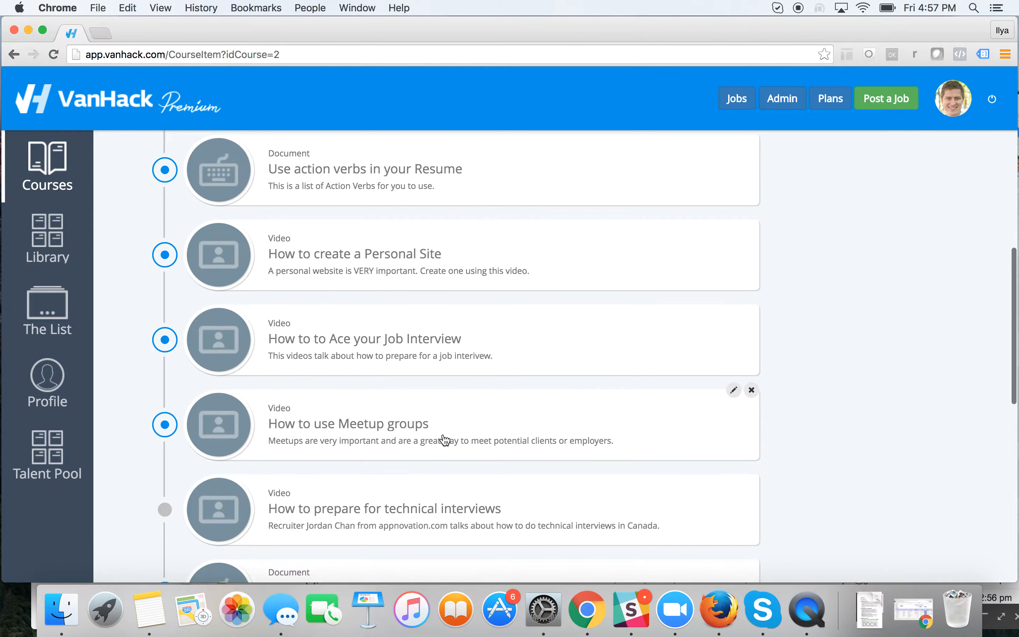
scroll("down", 3)
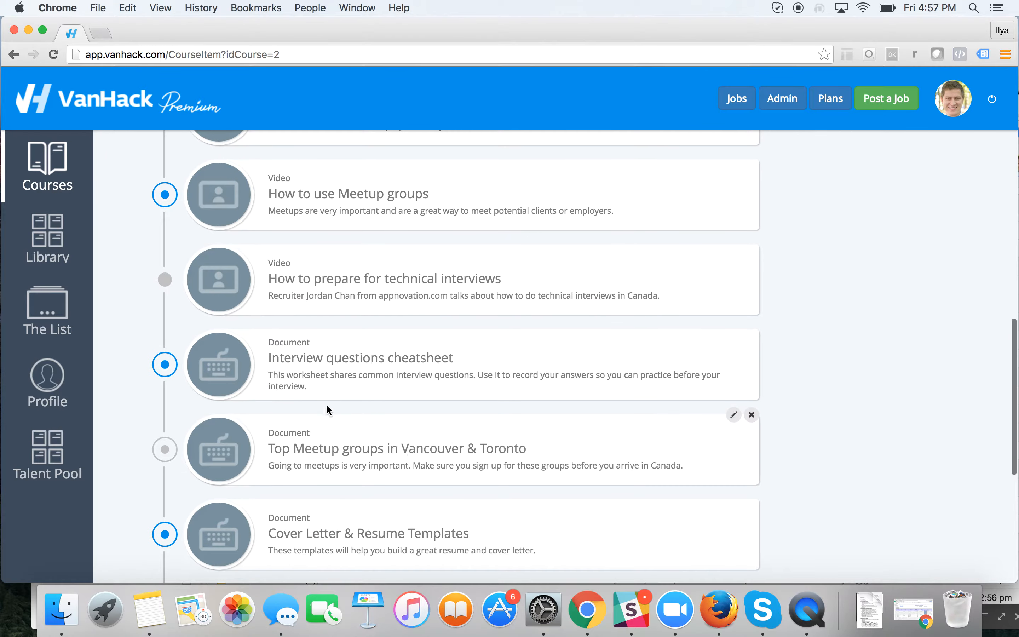
scroll("down", 3)
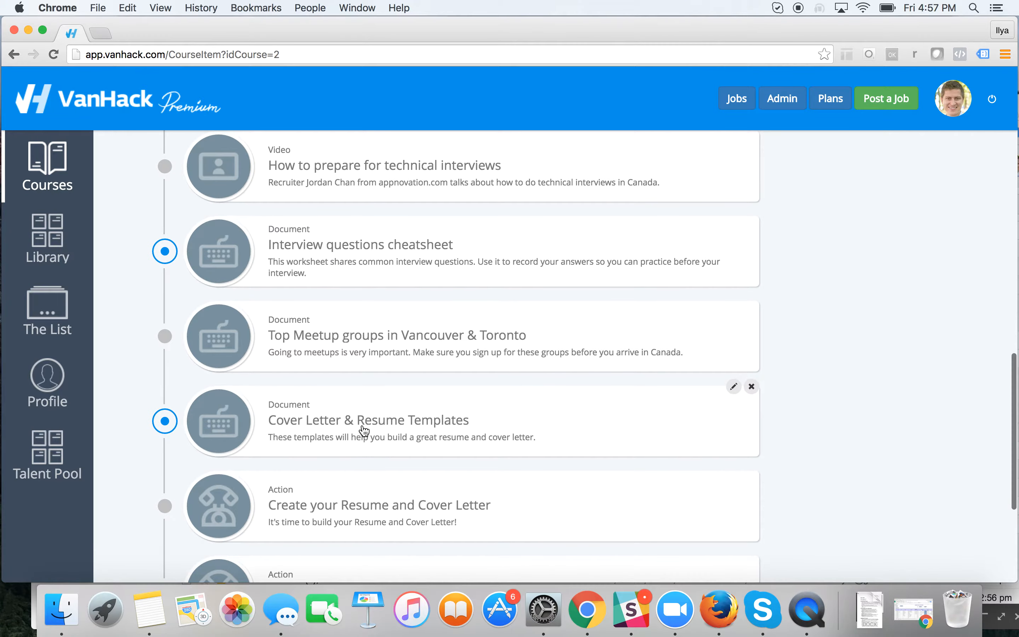
mouse_move(149, 351)
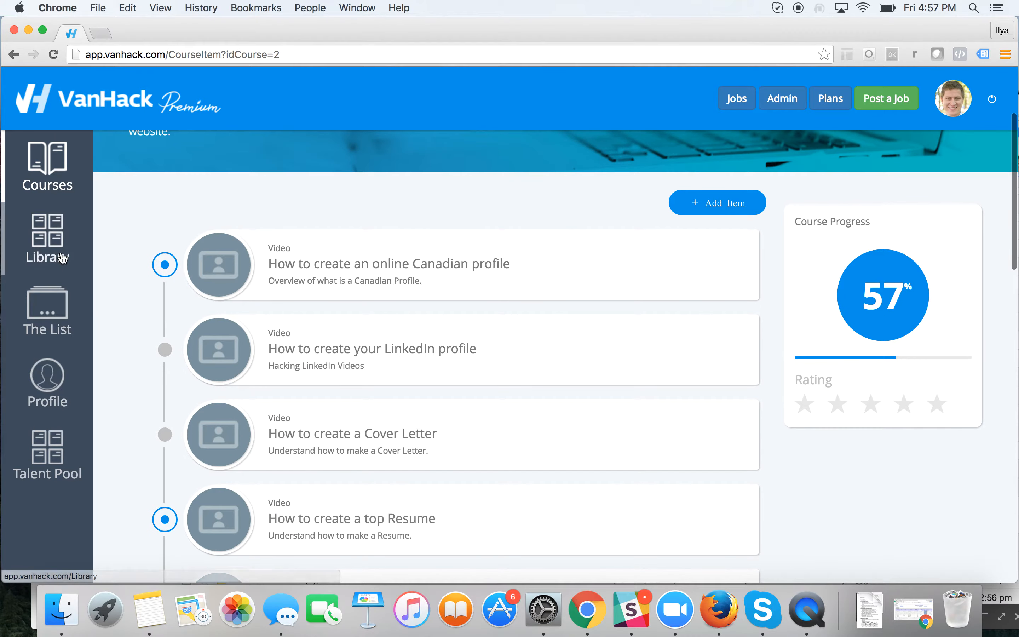
Browse the Library's full collection of training video cards and return to the top
left_click(47, 237)
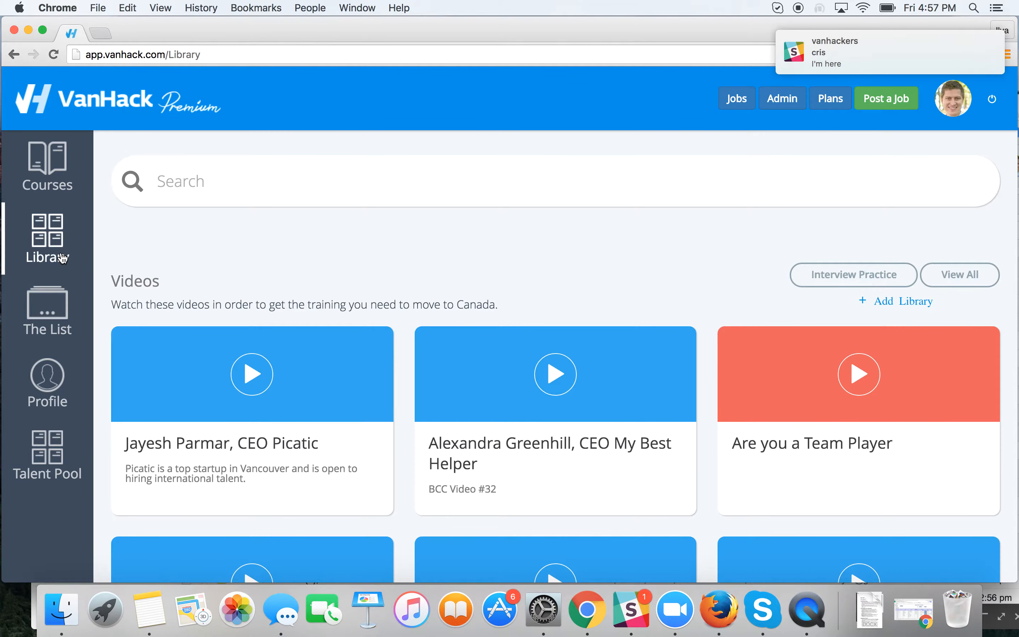
scroll("up", 3)
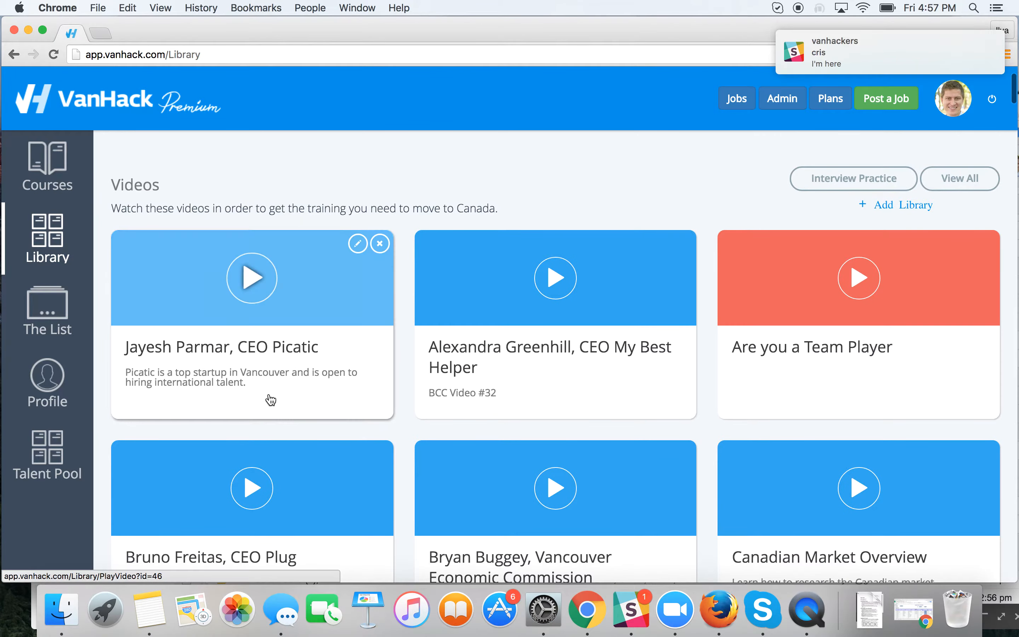
scroll("down", 3)
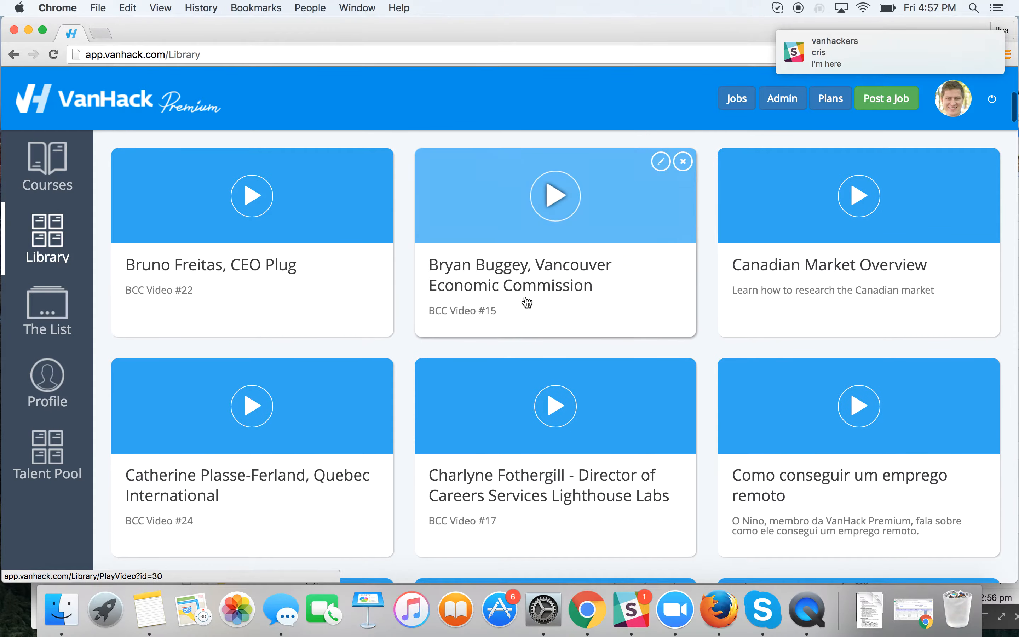
scroll("down", 3)
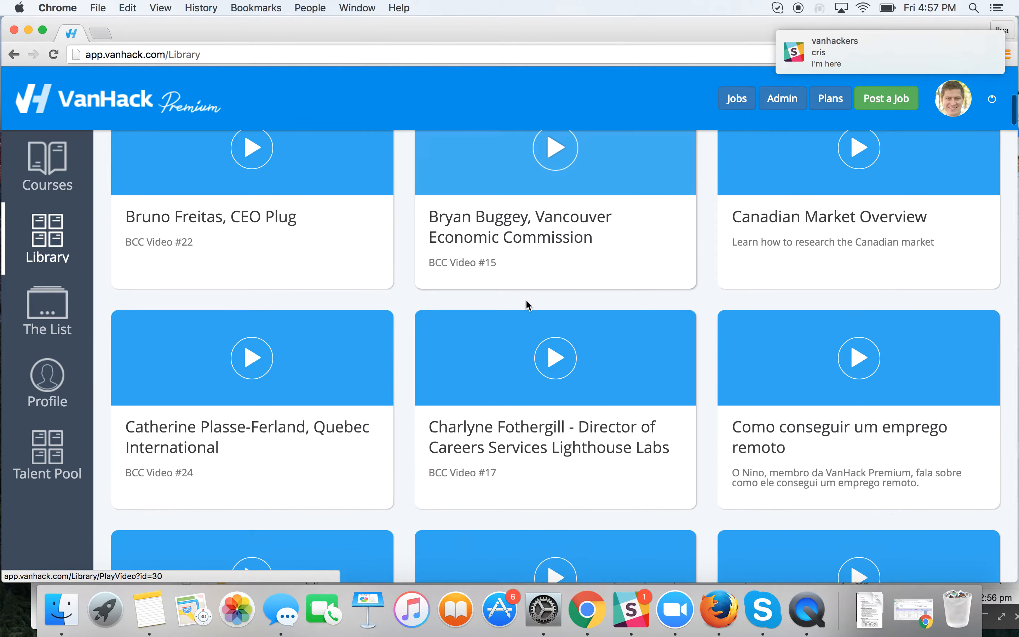
scroll("down", 3)
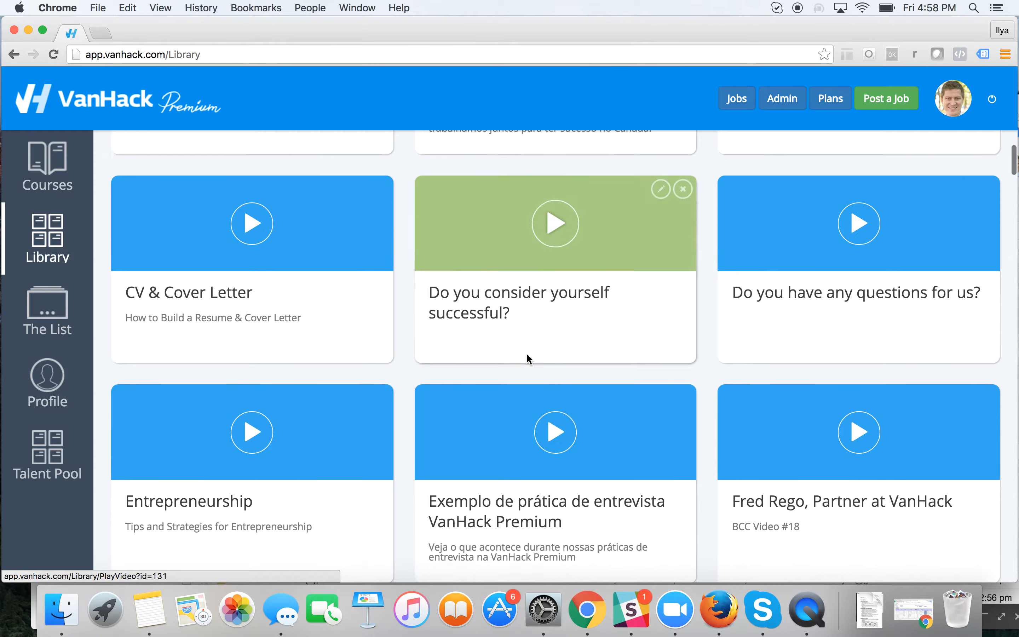
scroll("down", 3)
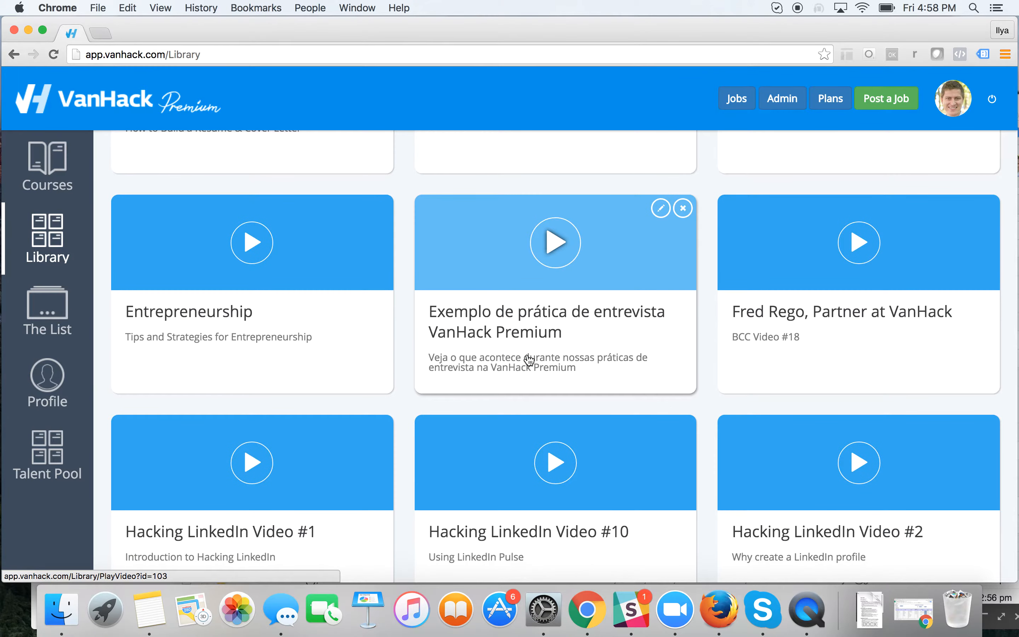
scroll("down", 3)
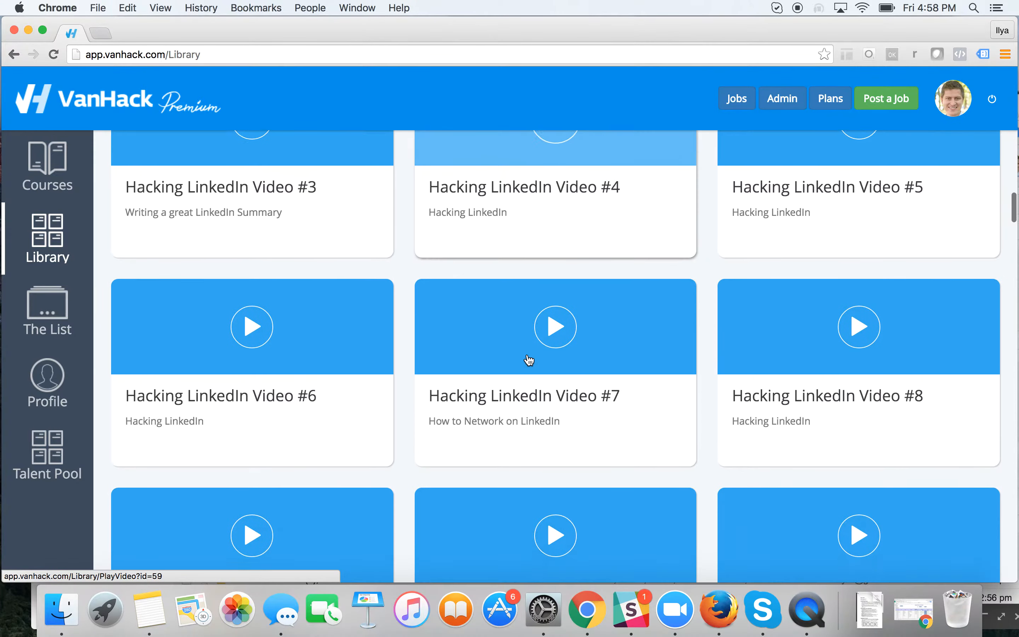
scroll("down", 3)
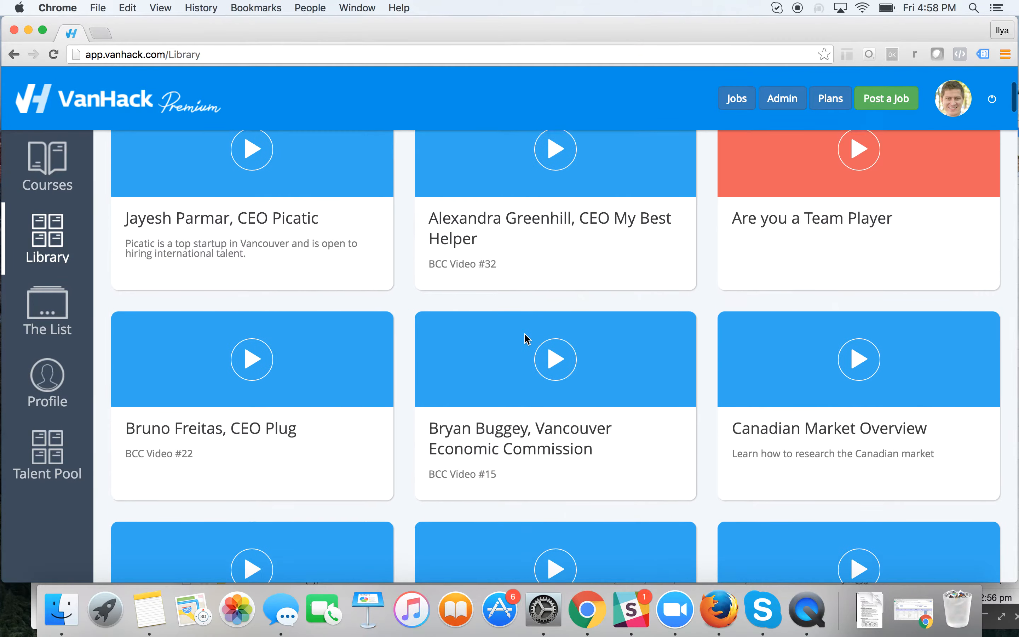
scroll("up", 3)
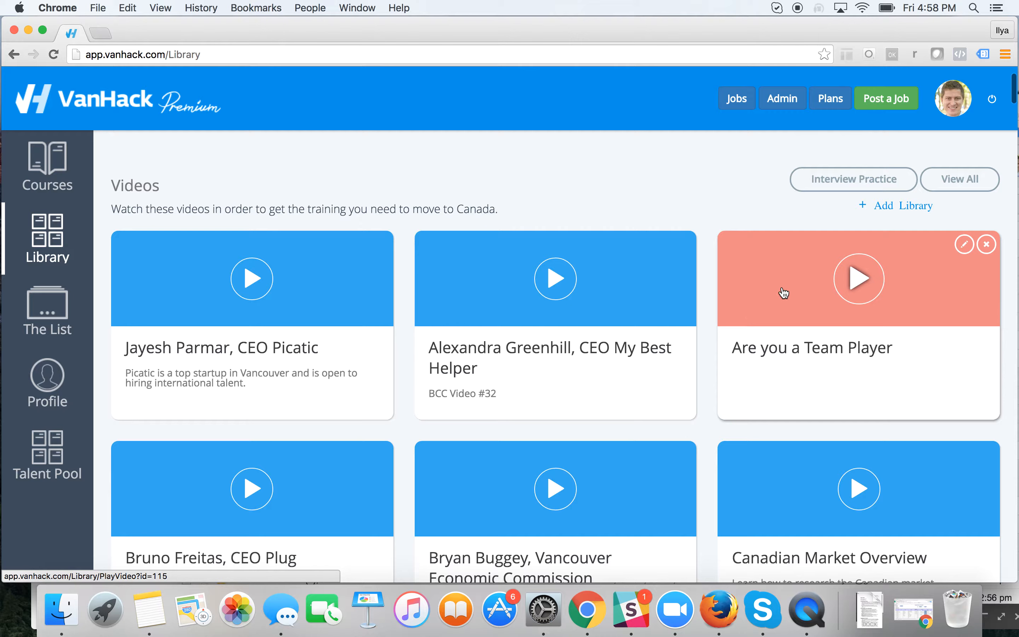
mouse_move(451, 386)
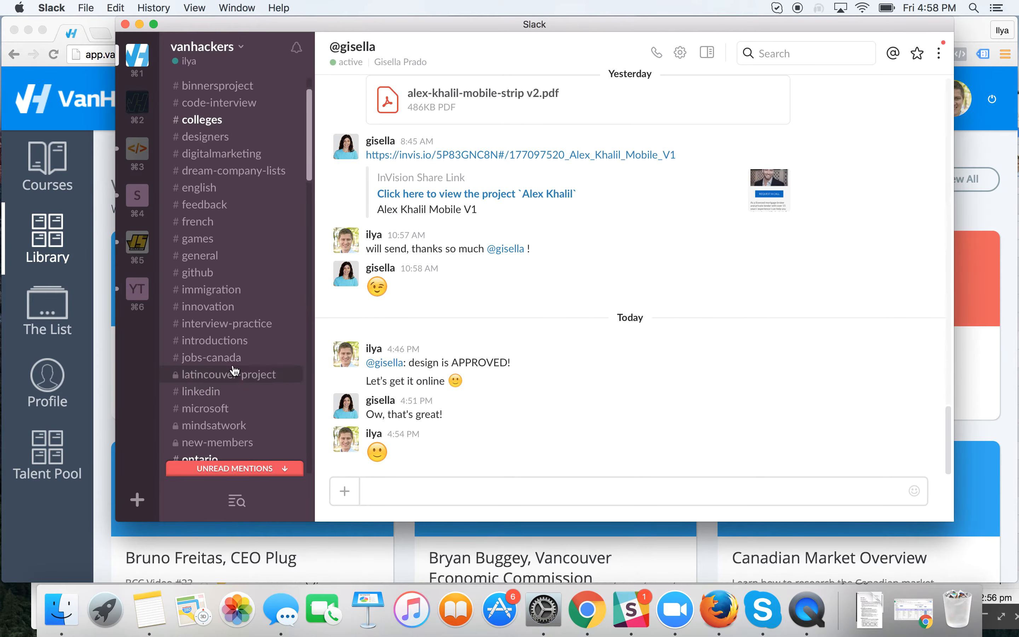
mouse_move(231, 356)
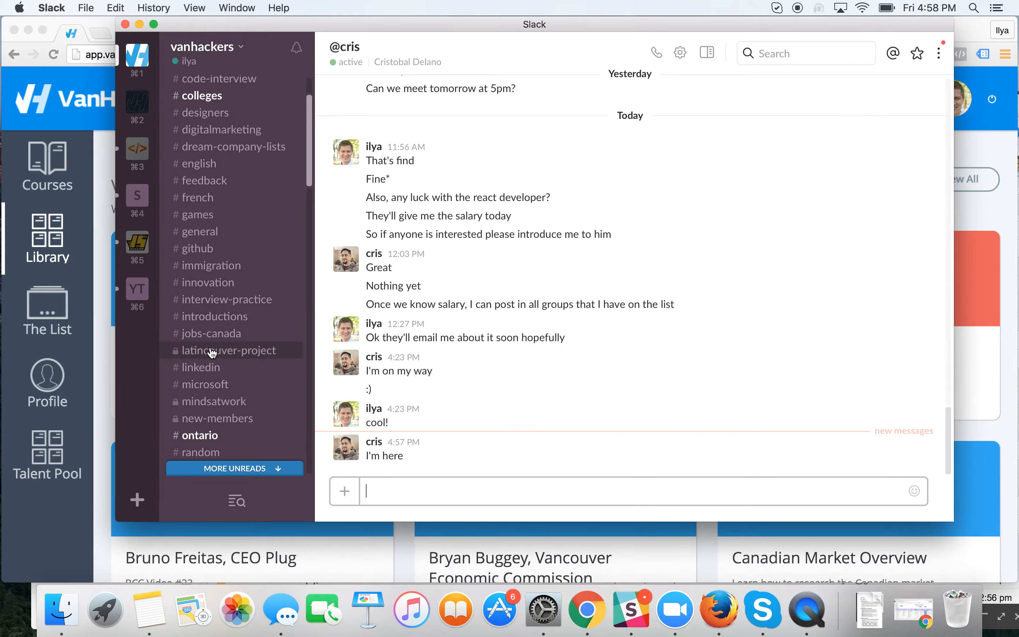
mouse_move(105, 196)
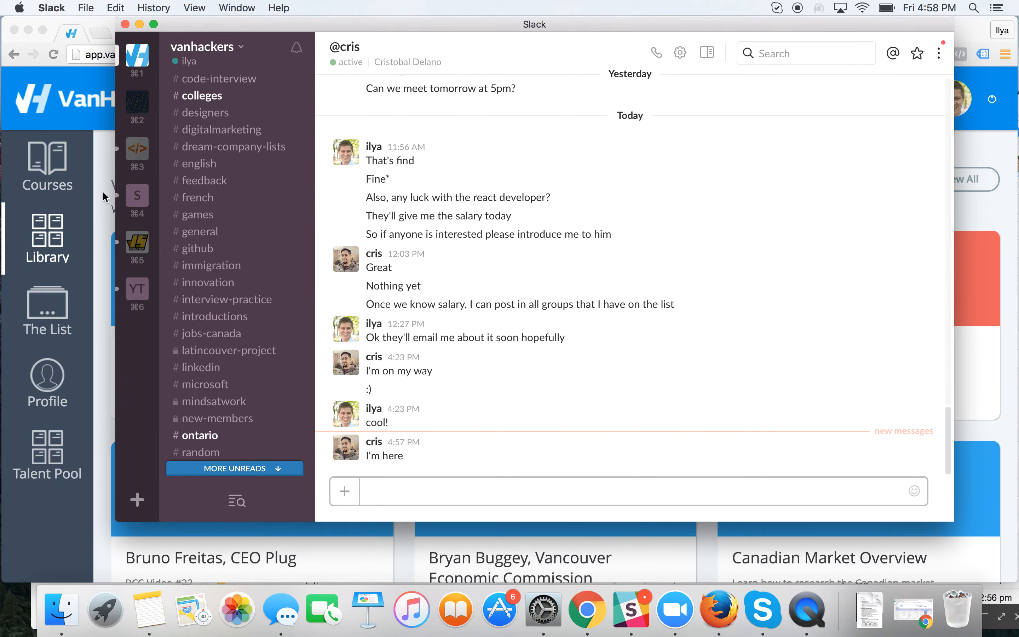
Read today's #interview-practice messages about accessing previous interviews in the Library
left_click(227, 299)
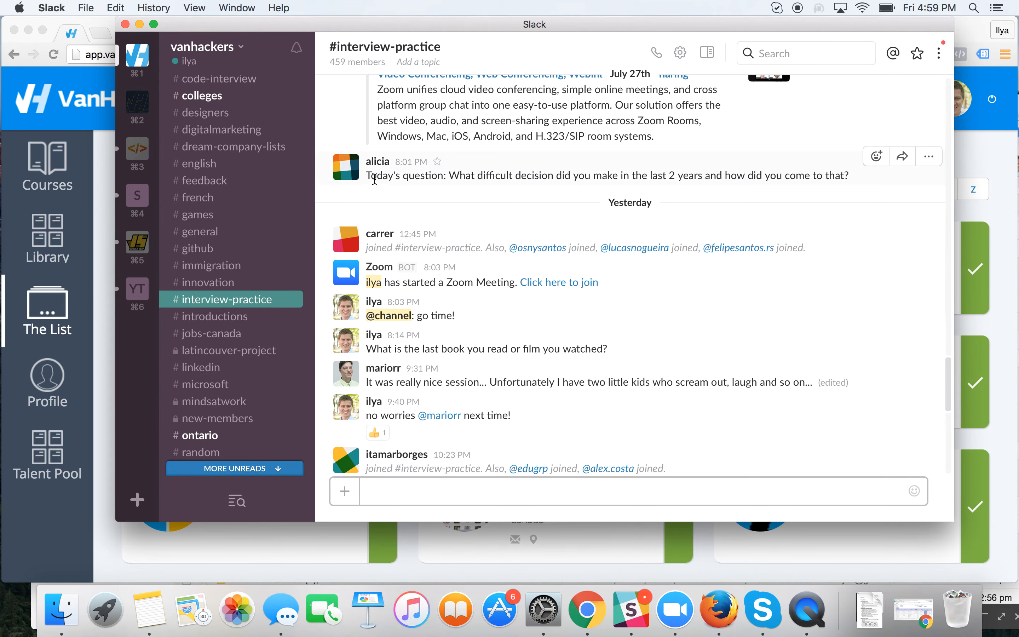
mouse_move(382, 212)
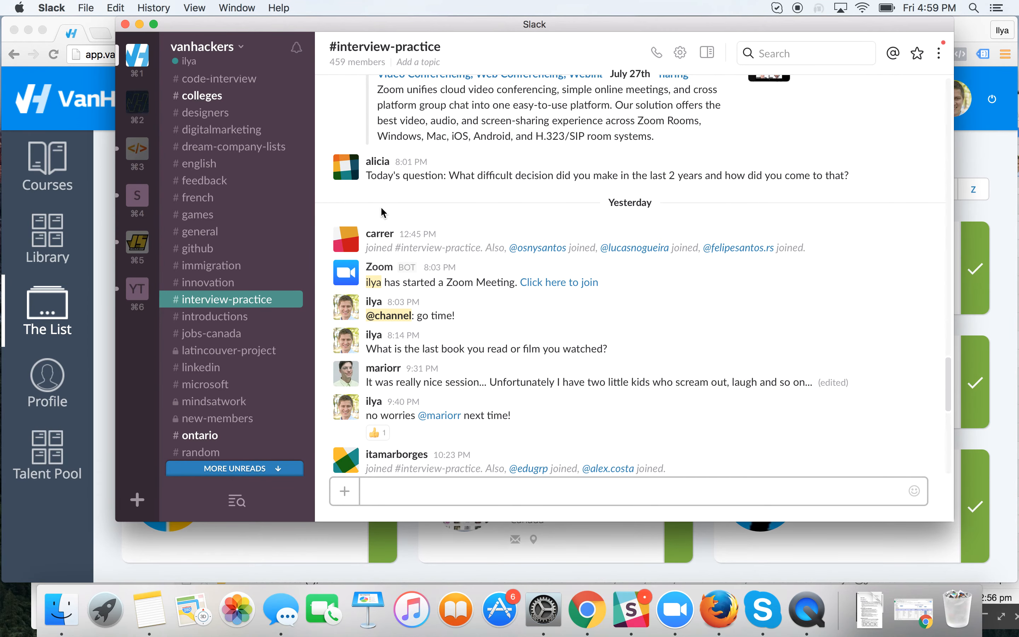
scroll("down", 3)
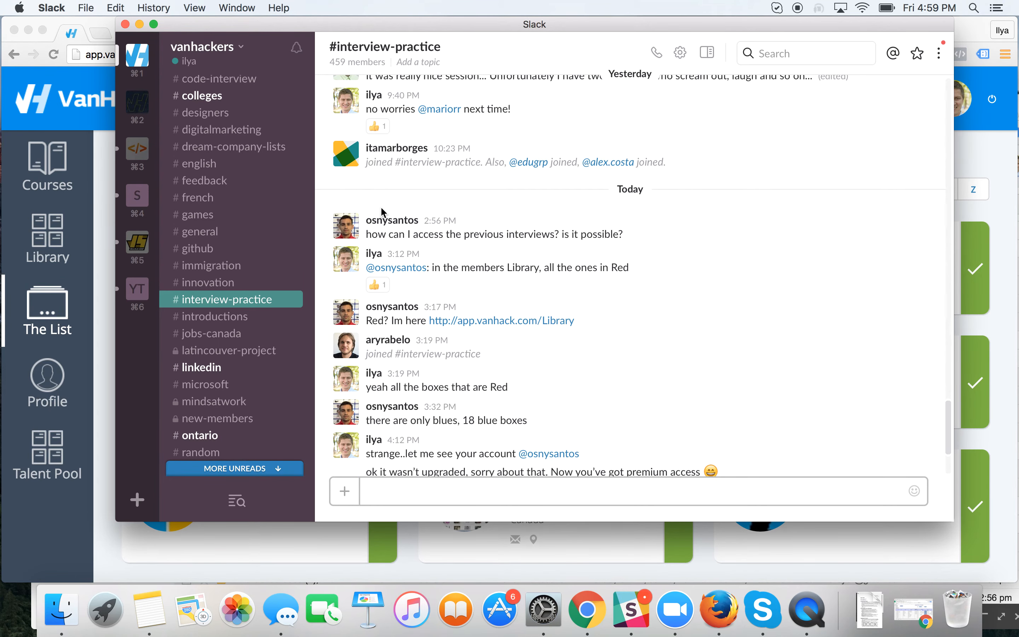
scroll("down", 3)
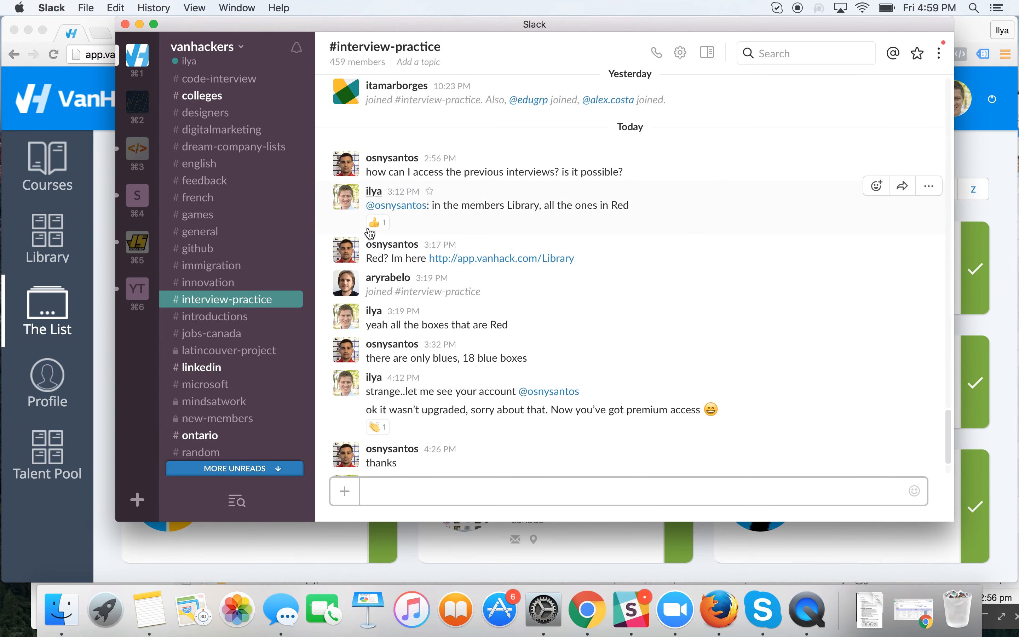